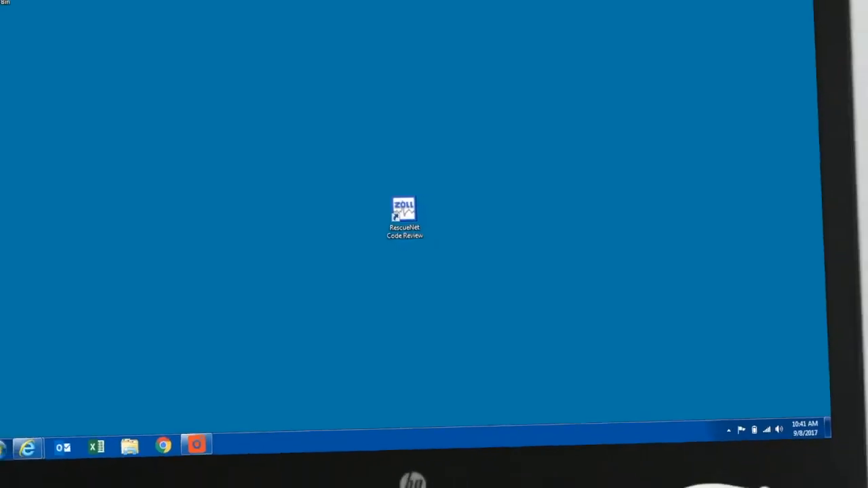
- Launch RescueNet Code Review from its desktop shortcut
double_click(405, 210)
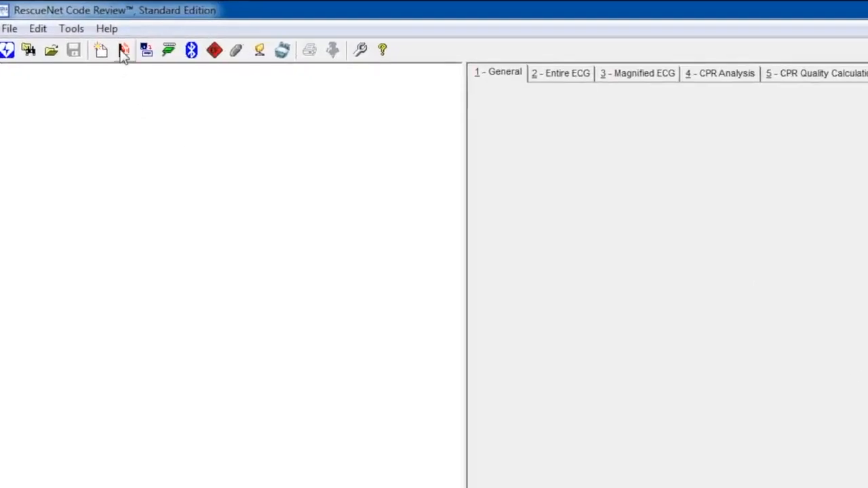
mouse_move(124, 49)
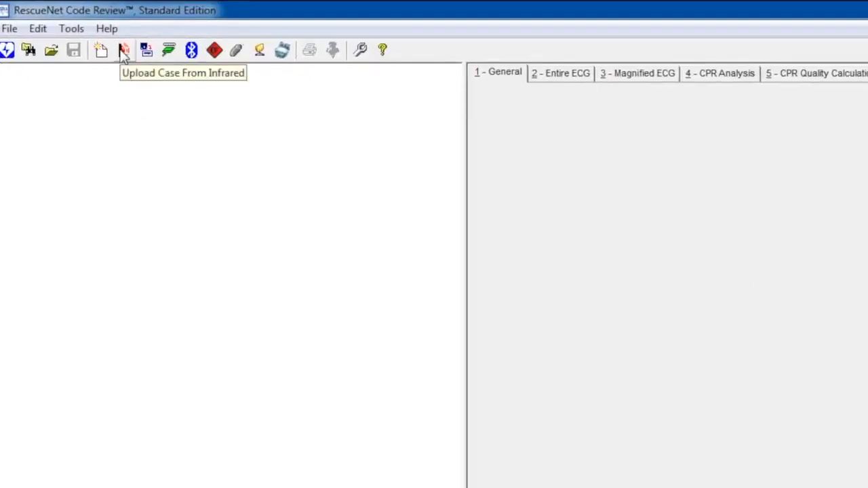
click(124, 49)
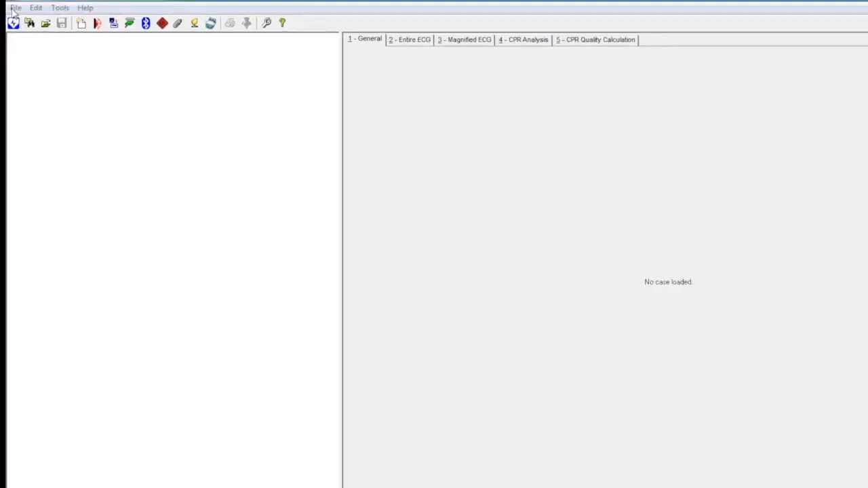
click(15, 7)
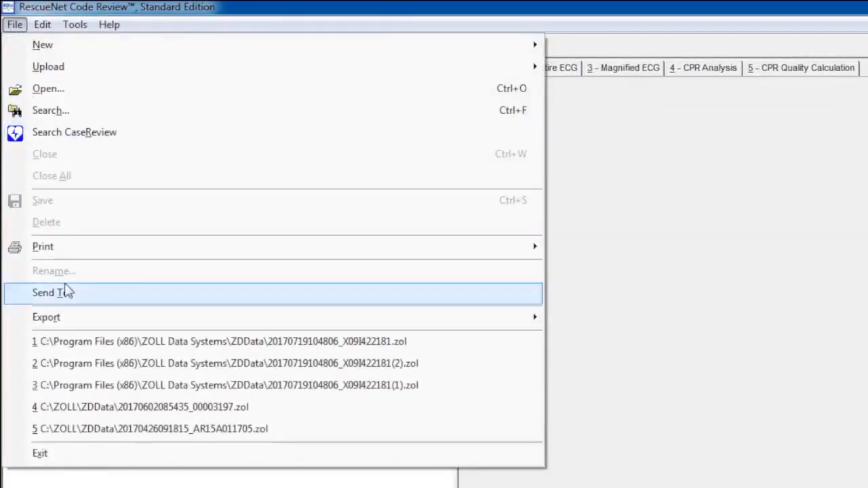
mouse_move(183, 429)
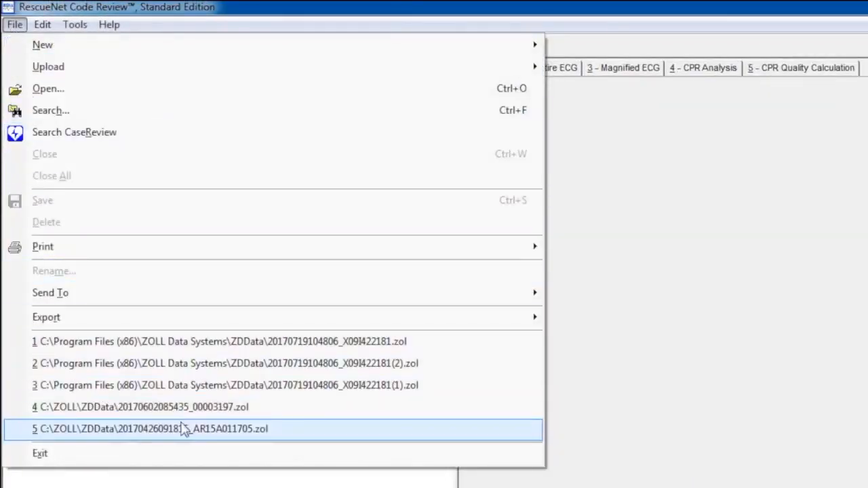
mouse_move(196, 341)
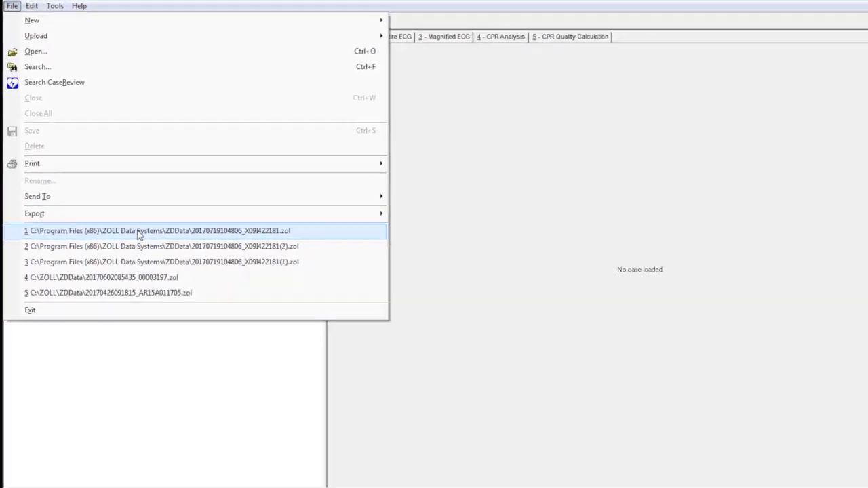
click(158, 230)
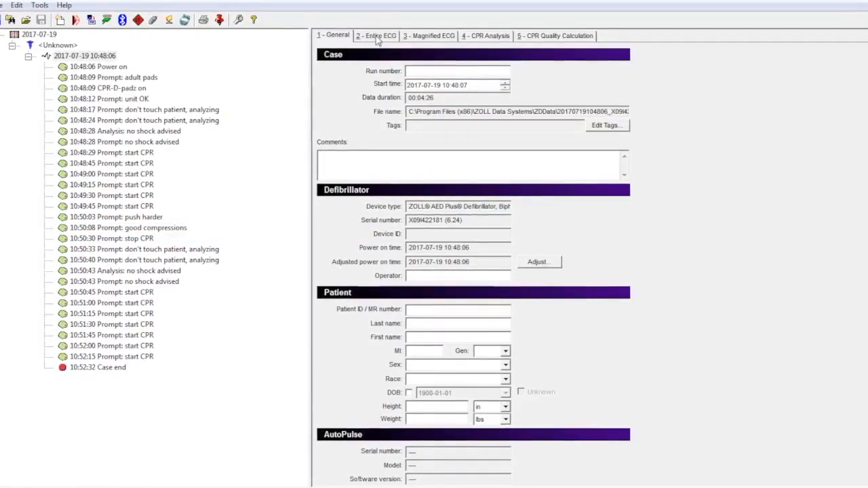
- Review the Entire ECG, CPR Analysis and CPR Quality Calculation views
click(376, 35)
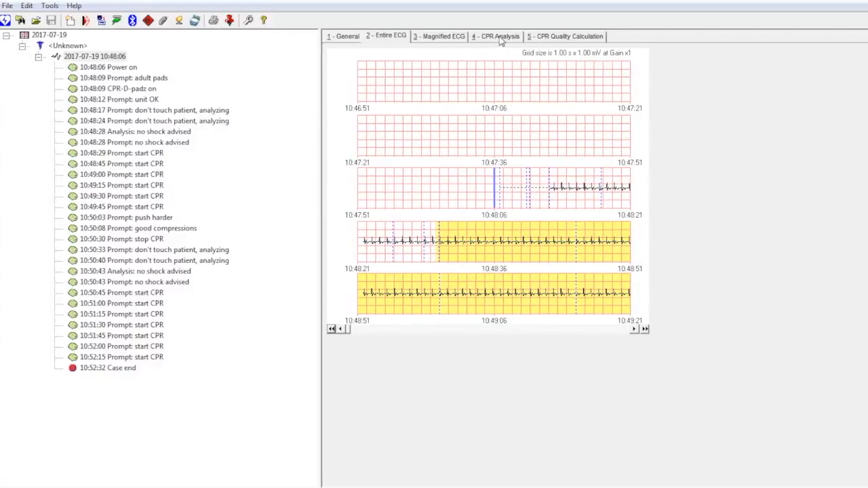
click(499, 36)
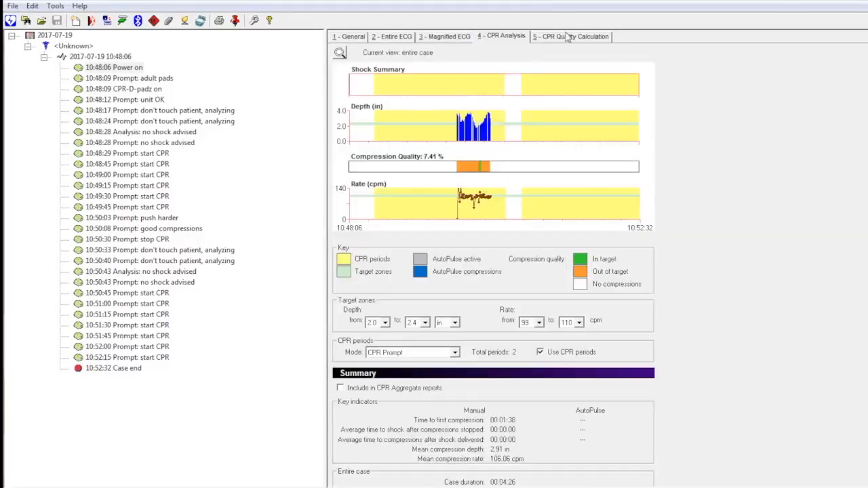
click(571, 36)
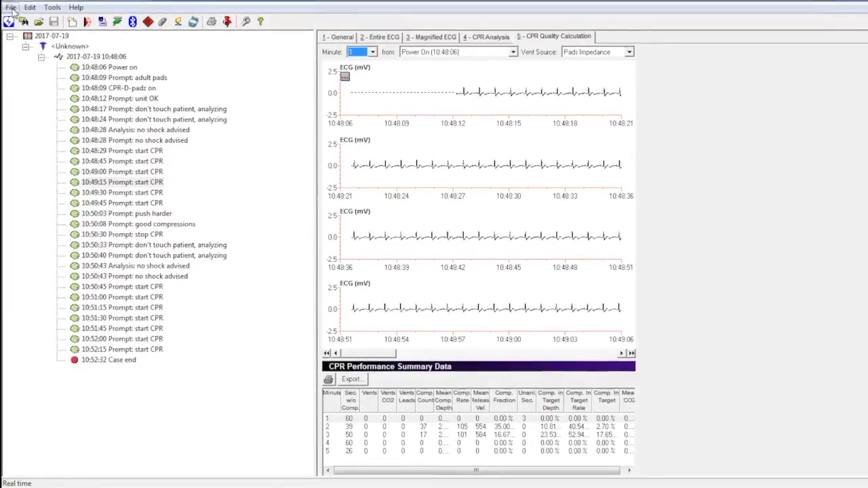
- Send the case to a mail recipient and answer the personal-data removal prompt
click(10, 7)
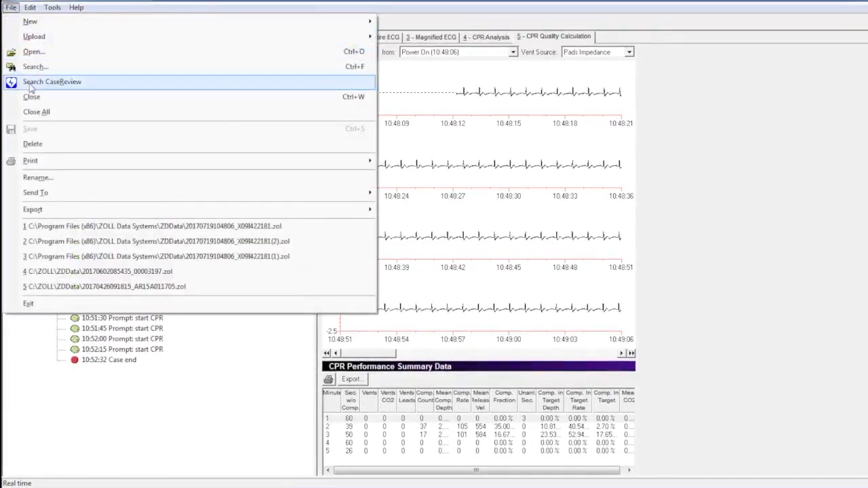
mouse_move(35, 193)
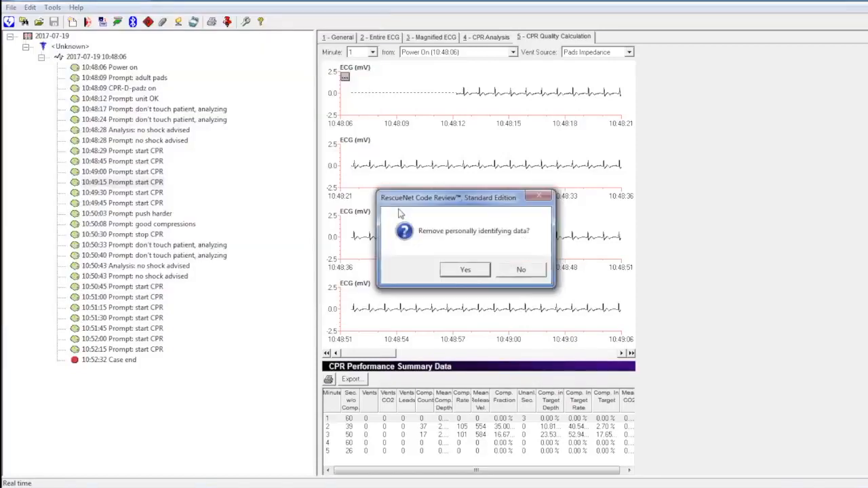
click(520, 269)
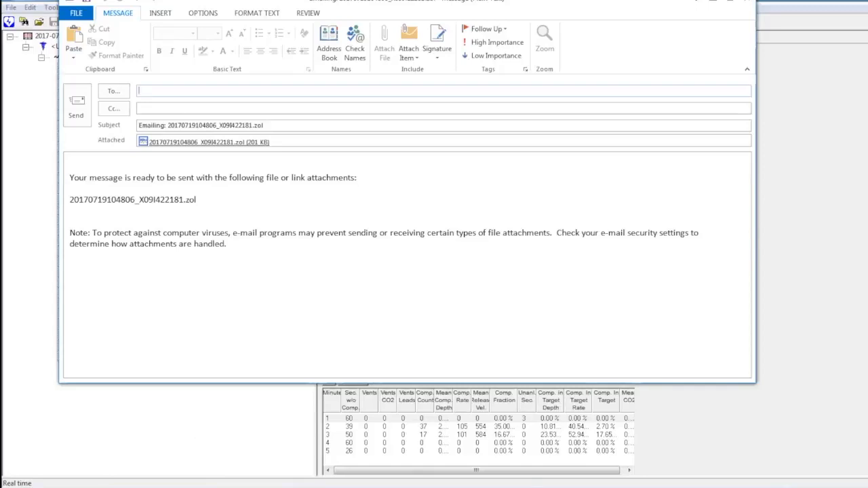
mouse_move(206, 291)
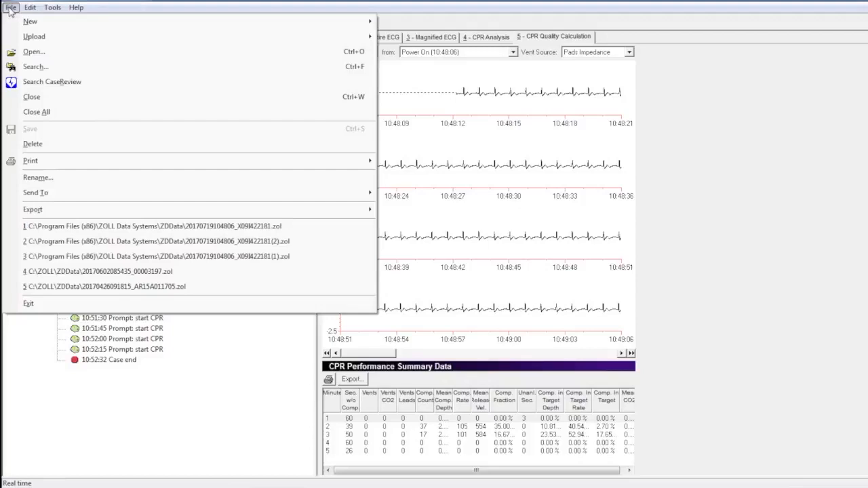
mouse_move(35, 192)
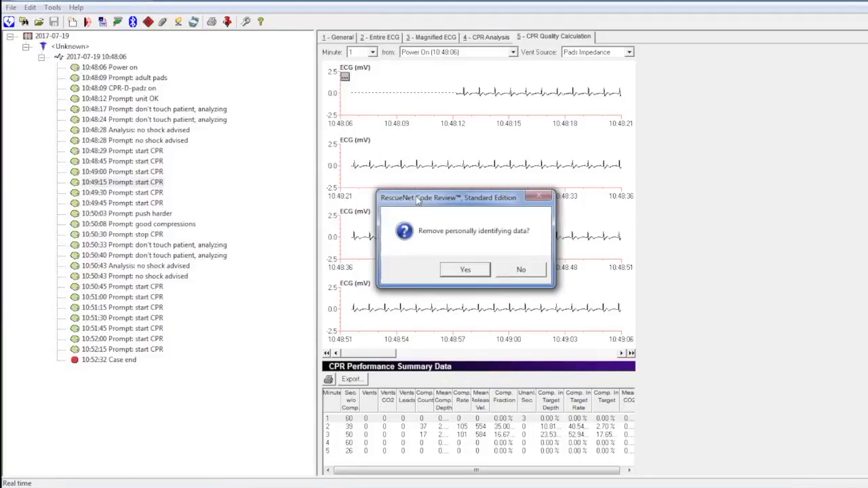
- Answer the personal-data removal prompt for sending the case to a folder
click(520, 269)
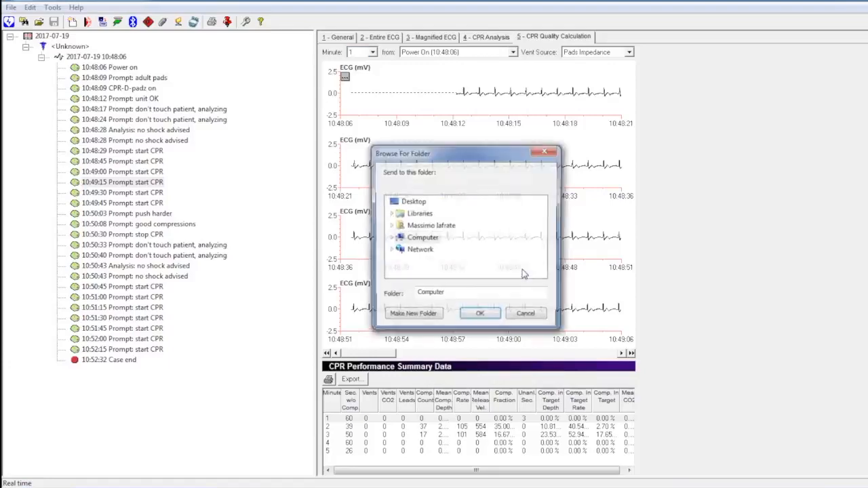